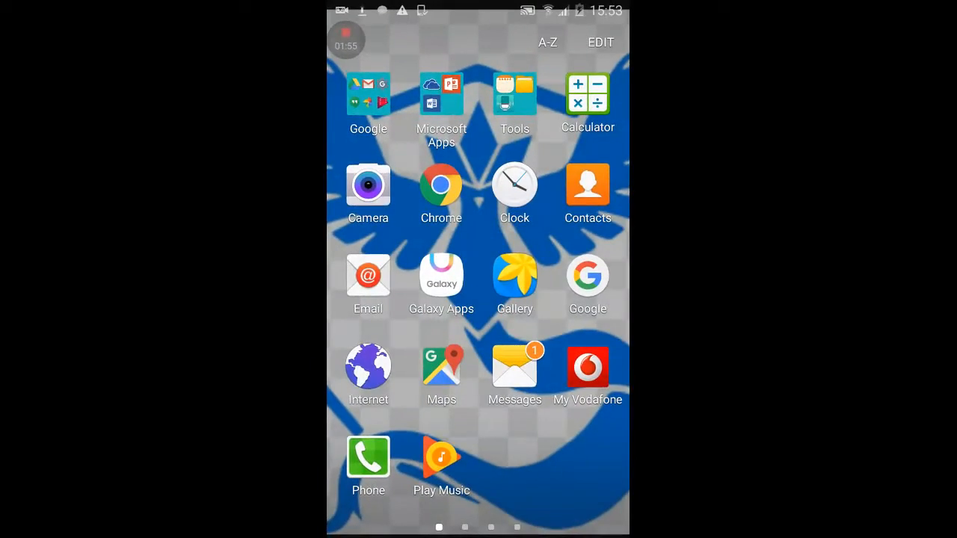
- Launch the Camera app from the home screen so the photo viewfinder is ready
click(368, 186)
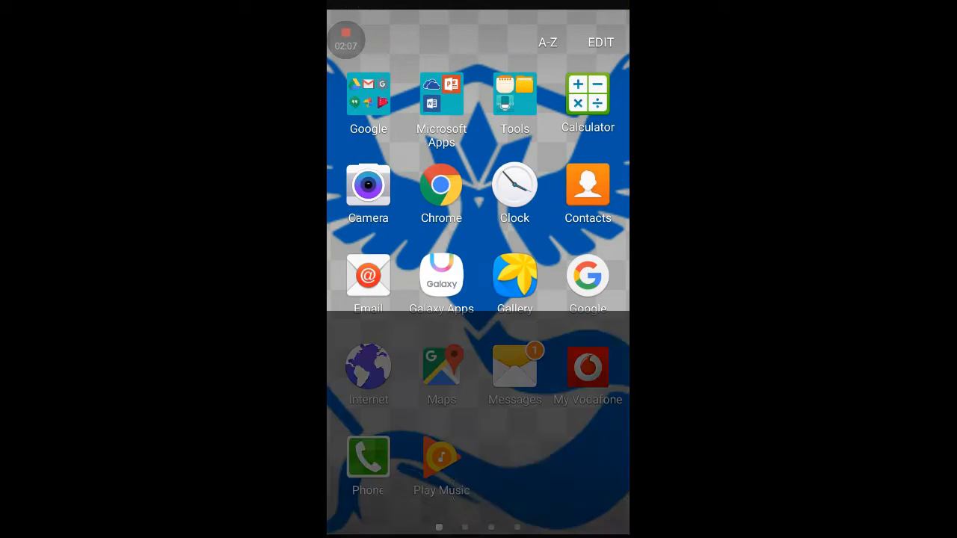
click(368, 185)
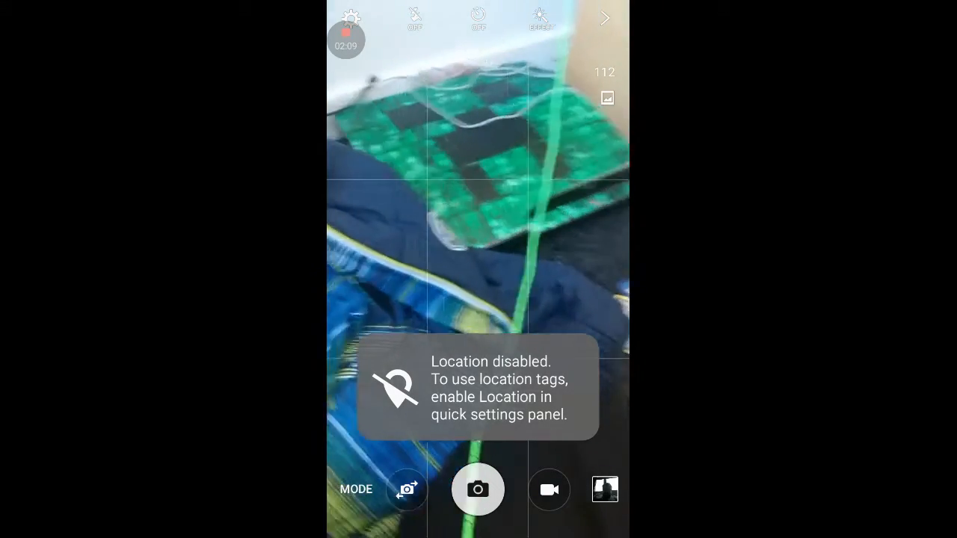